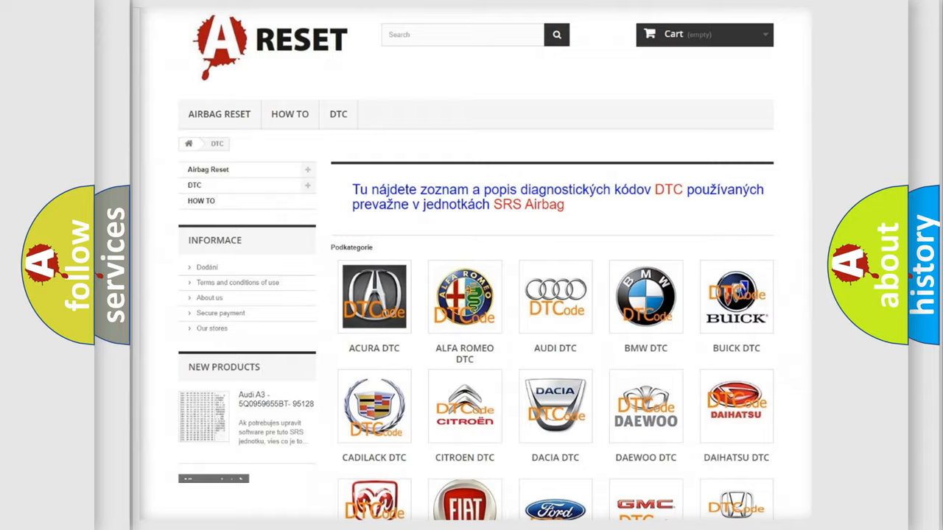
pyautogui.scroll(-3)
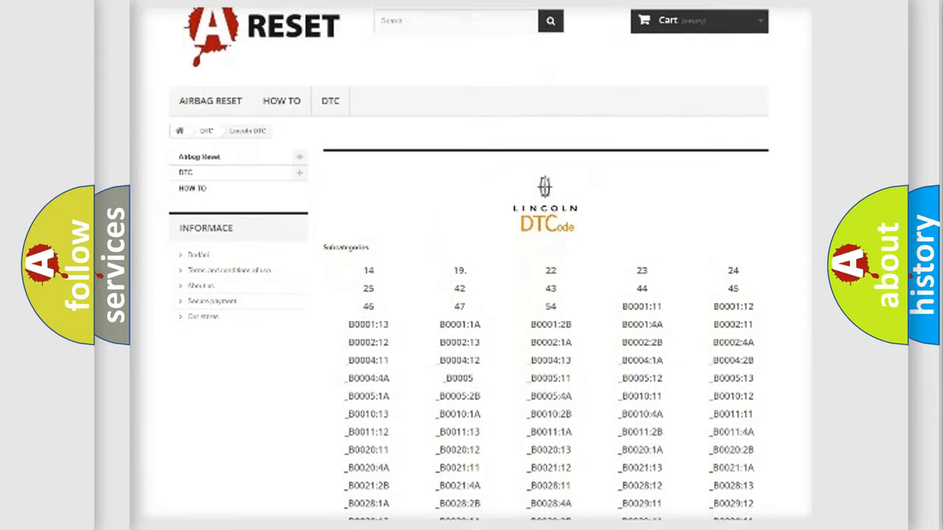
pyautogui.scroll(-3)
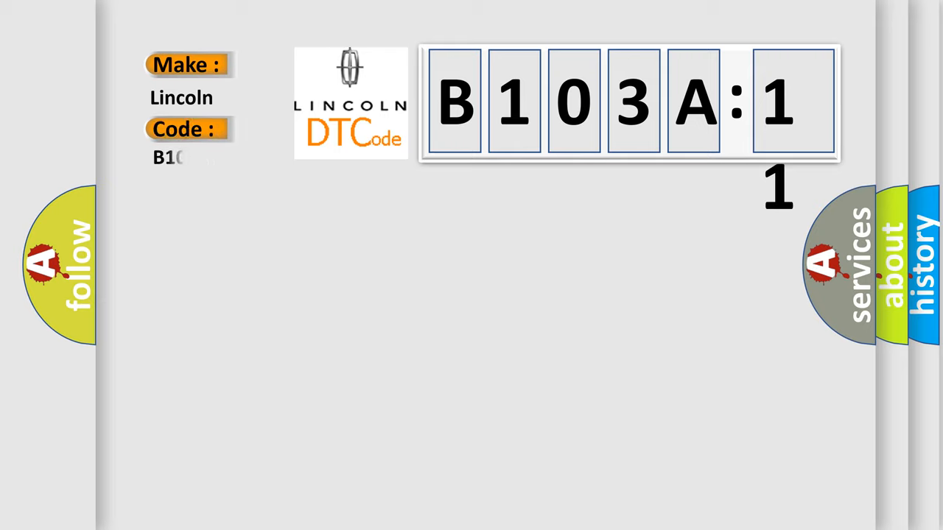
pyautogui.write('103A11')
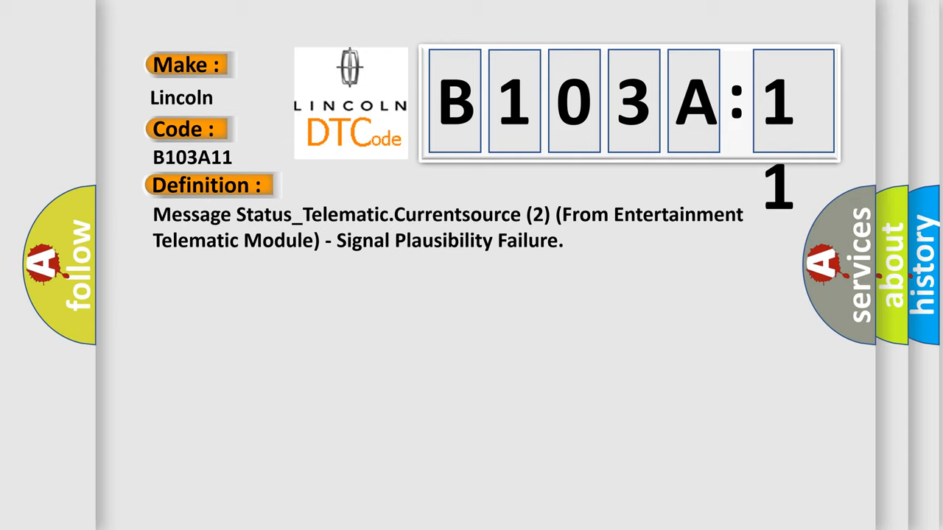
pyautogui.click(383, 186)
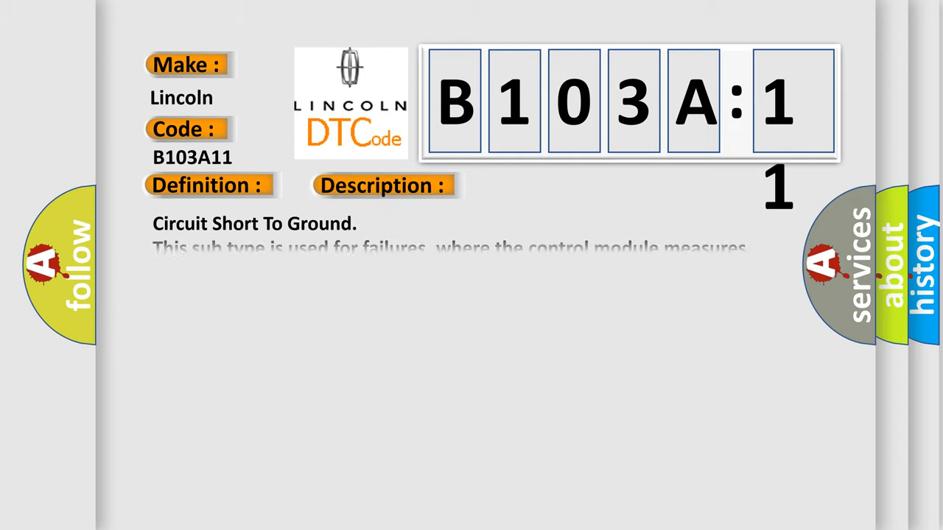